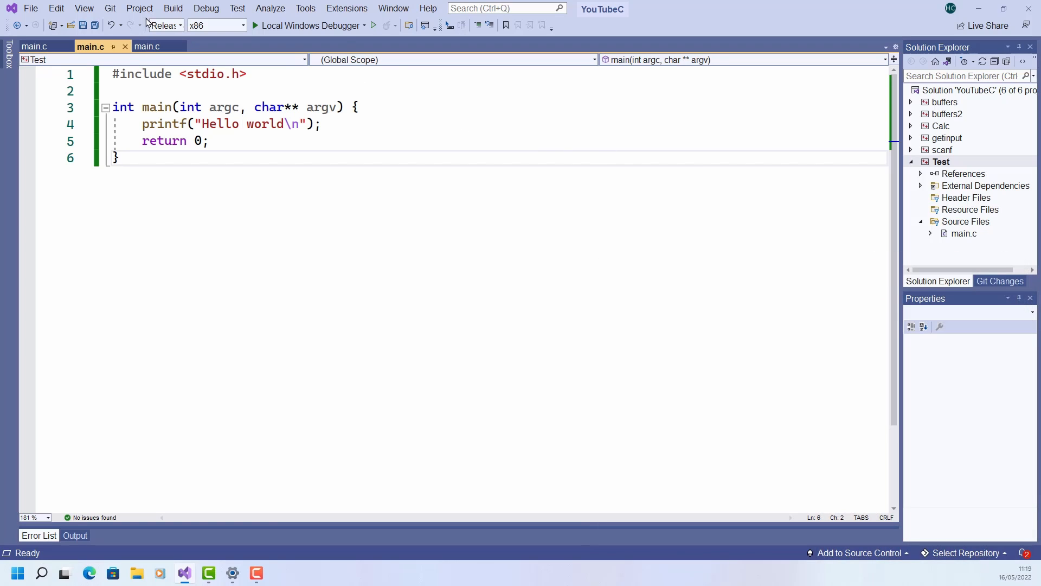
Browse the Project menu, then bring up the Test project's context menu in Solution Explorer
click(139, 8)
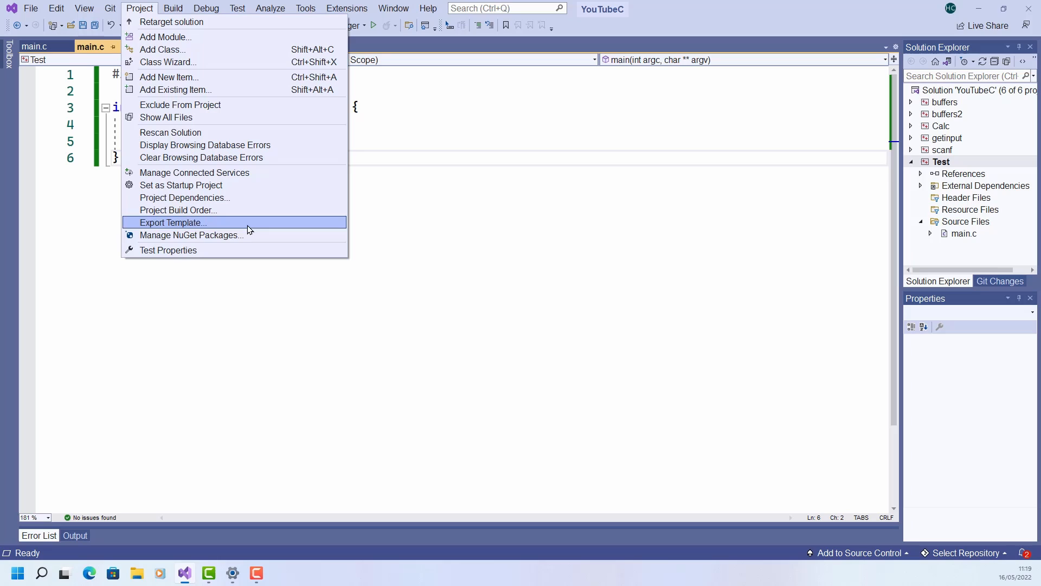
mouse_move(1004, 336)
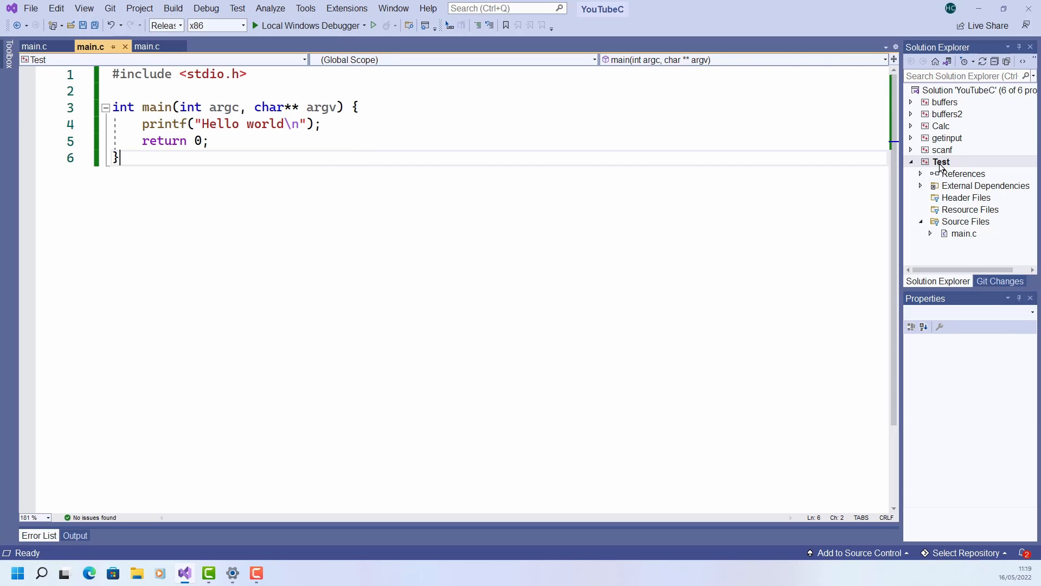
right_click(941, 162)
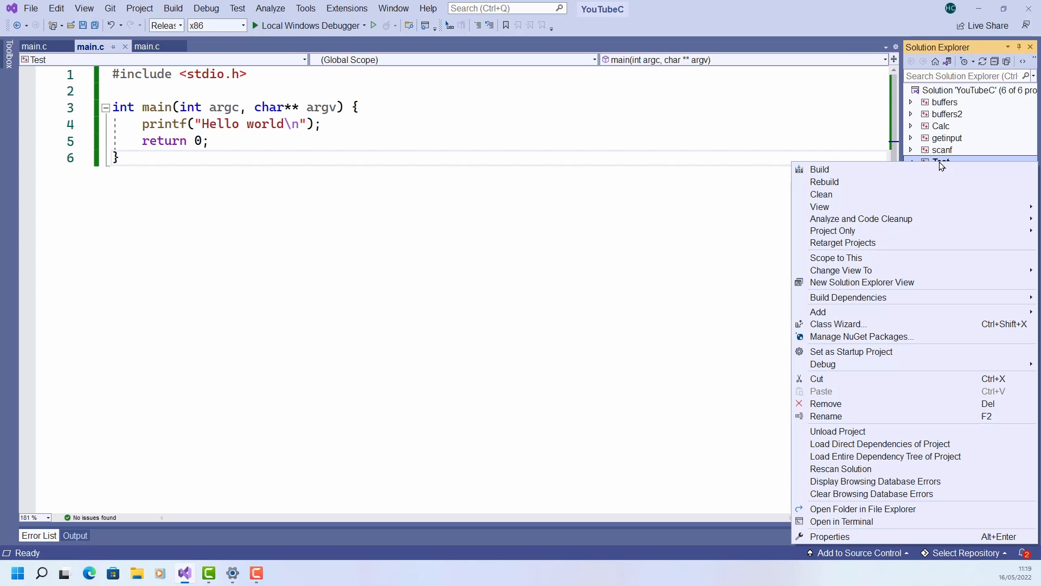
In the Test project properties, set Linker > System > SubSystem to Console (/SUBSYSTEM:CONSOLE)
click(829, 537)
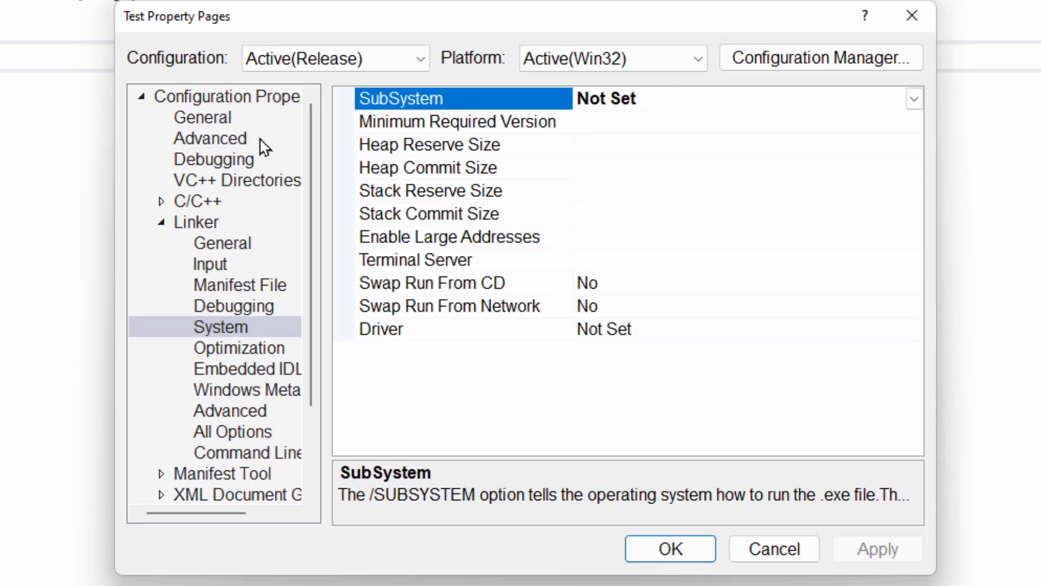
mouse_move(219, 237)
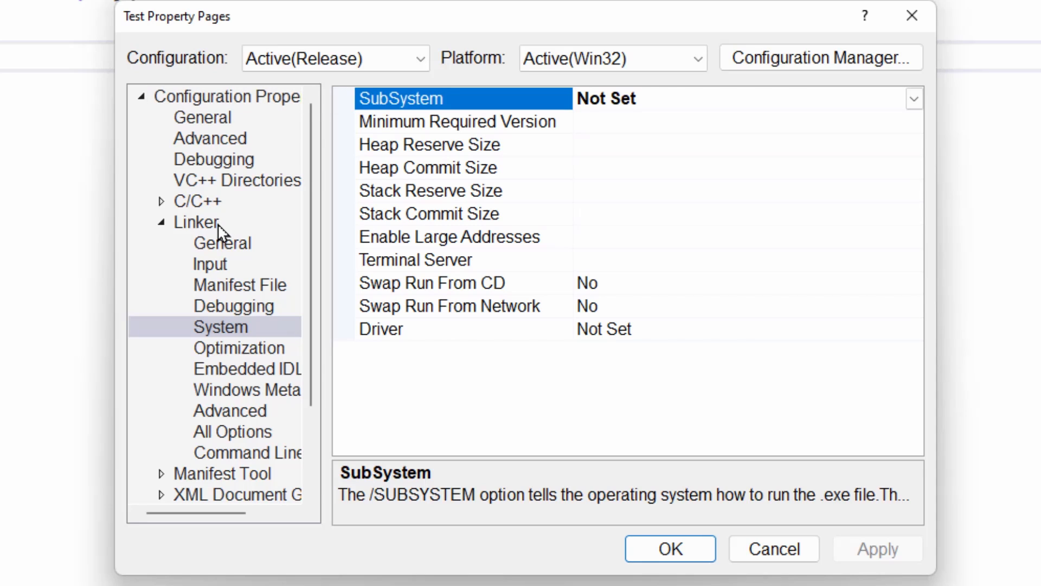
mouse_move(245, 326)
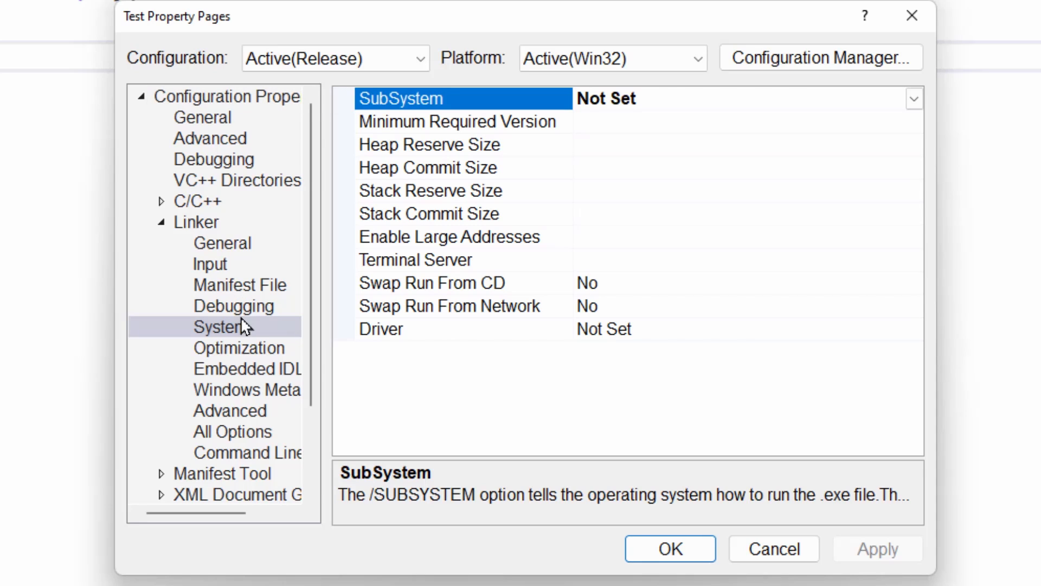
click(220, 327)
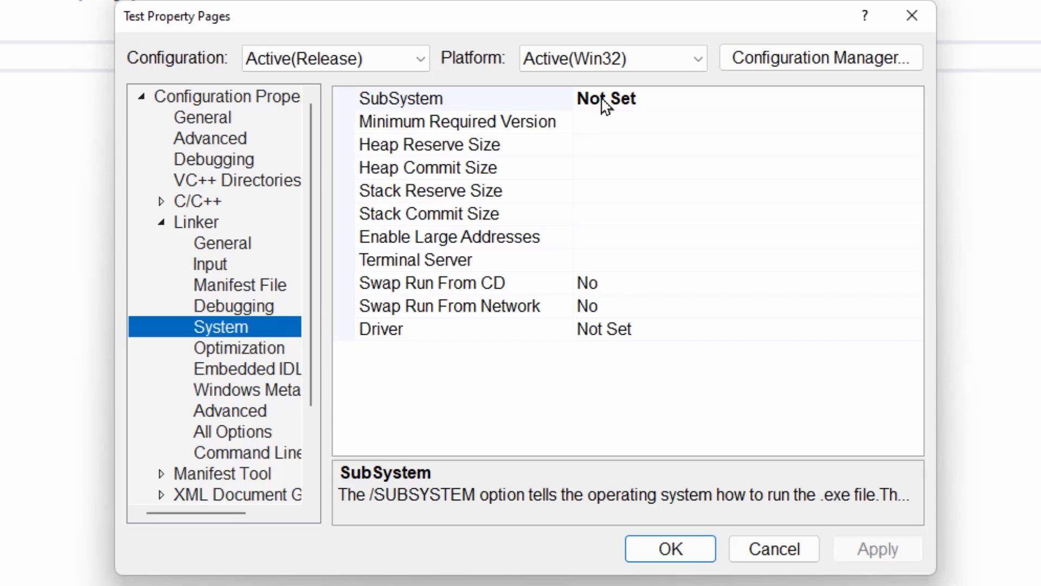
click(600, 98)
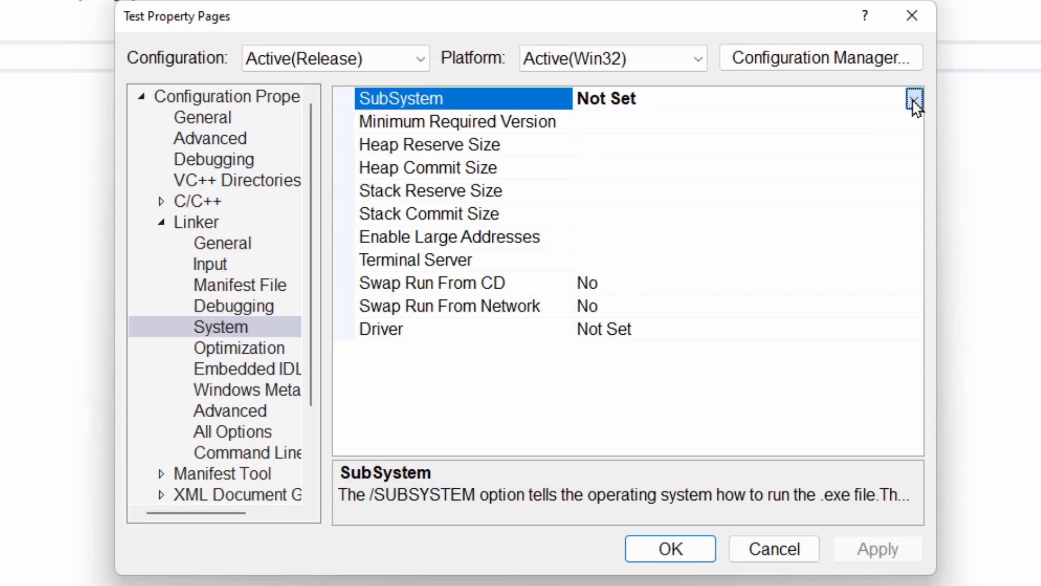
click(914, 98)
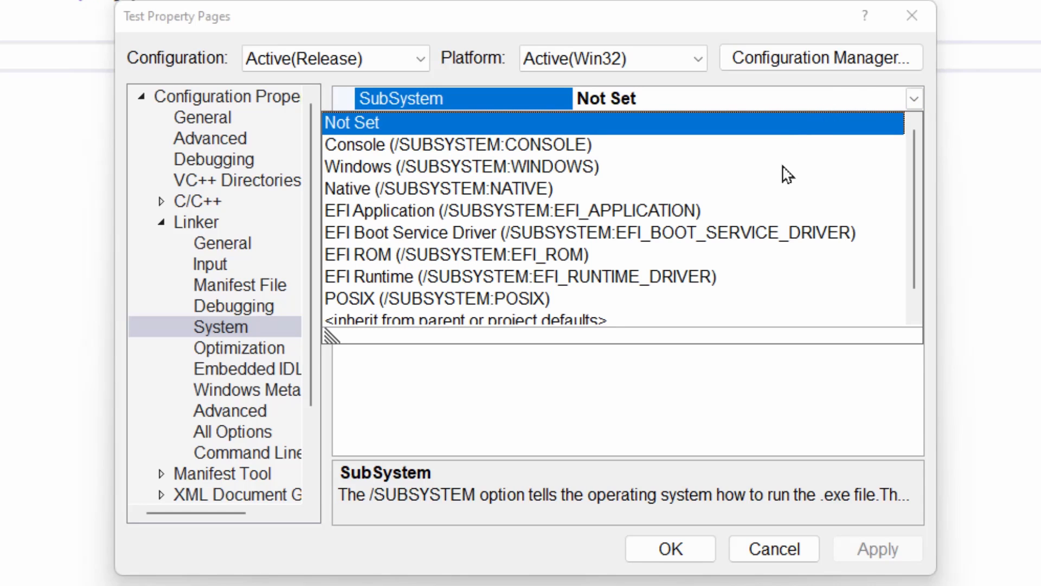
click(456, 145)
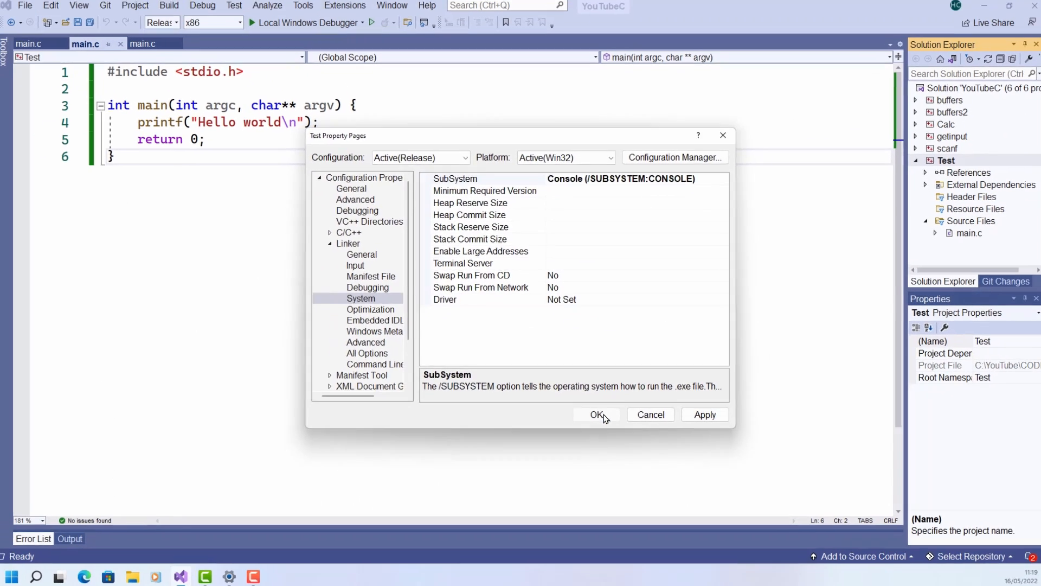
Apply the property changes with OK and build the Test project using Start Without Debugging
click(596, 414)
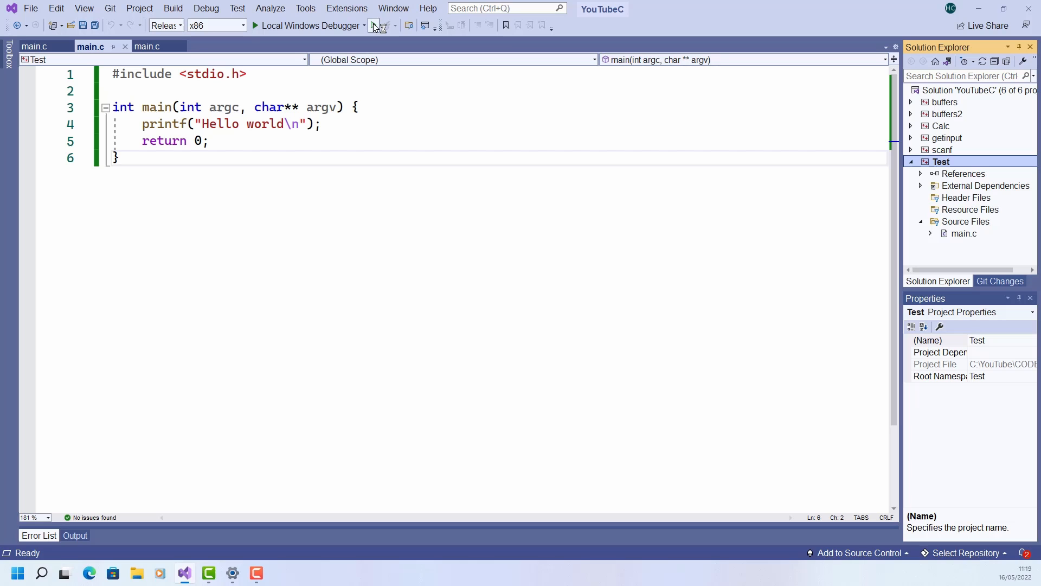
click(374, 26)
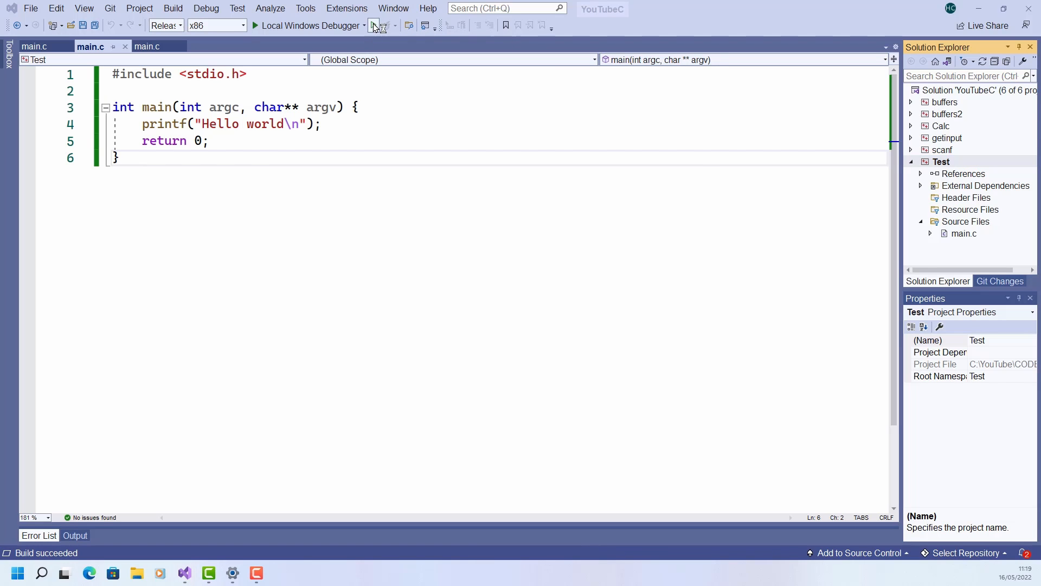
click(258, 25)
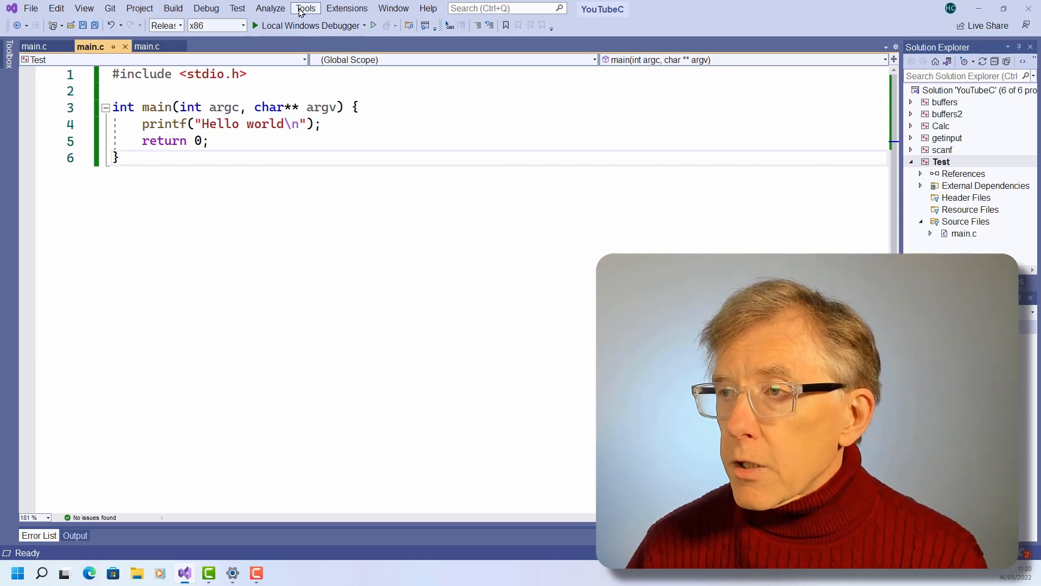
Turn off 'Automatically close the console when debugging stops', then run the Local Windows Debugger
click(304, 8)
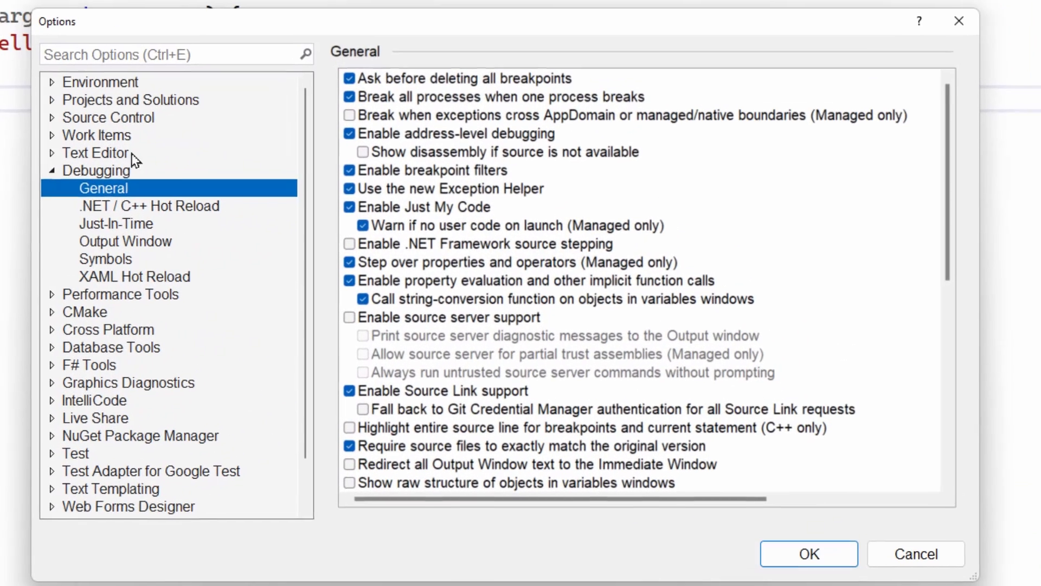
scroll(down, 3)
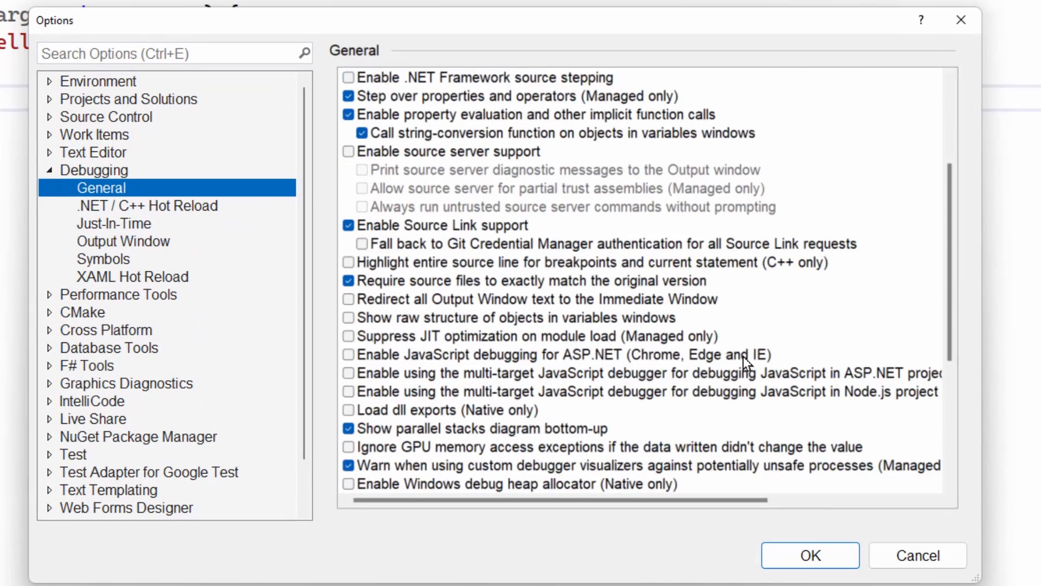
scroll(down, 3)
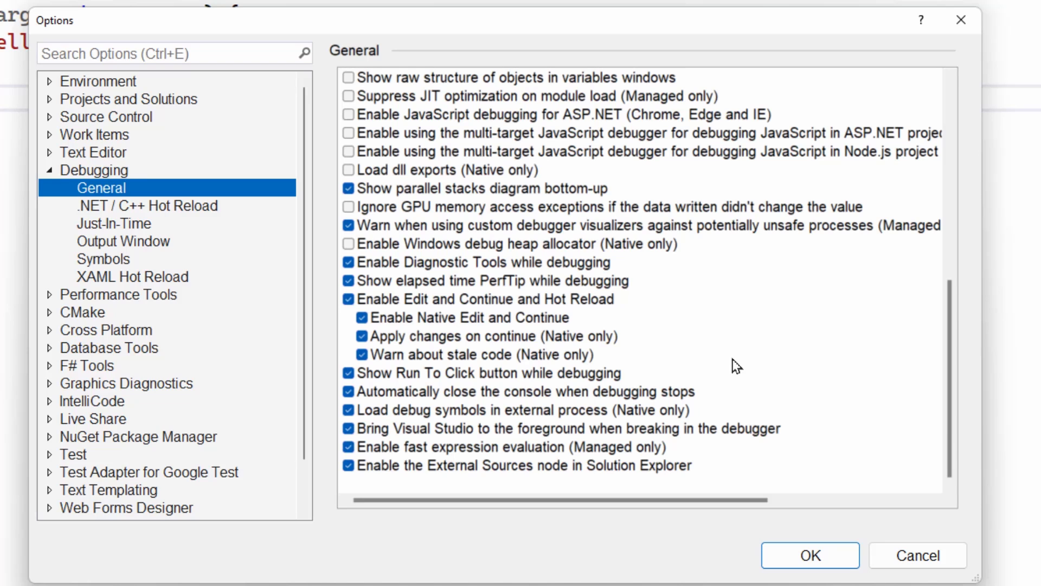
mouse_move(365, 394)
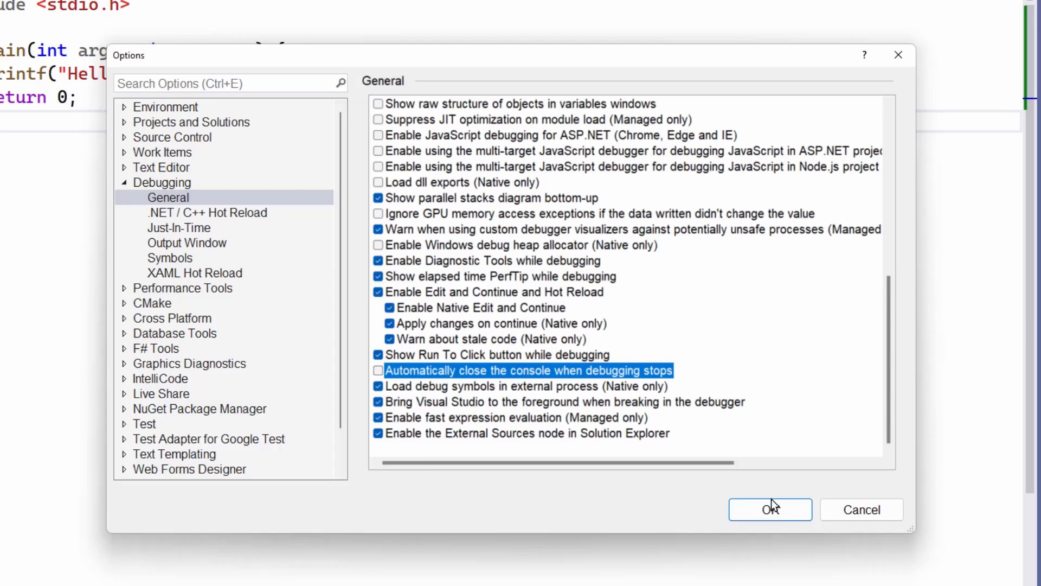
click(770, 509)
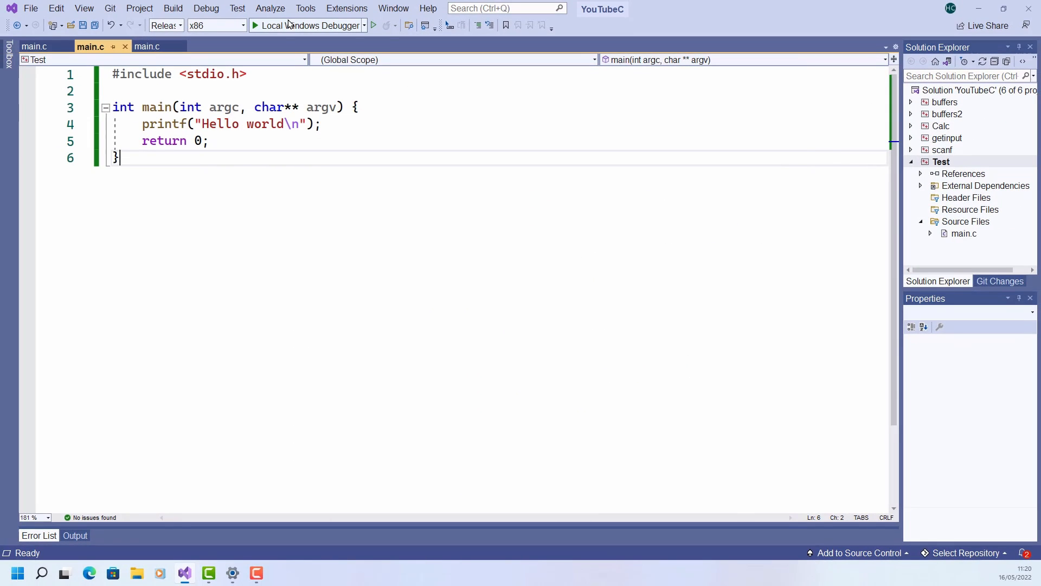
click(310, 26)
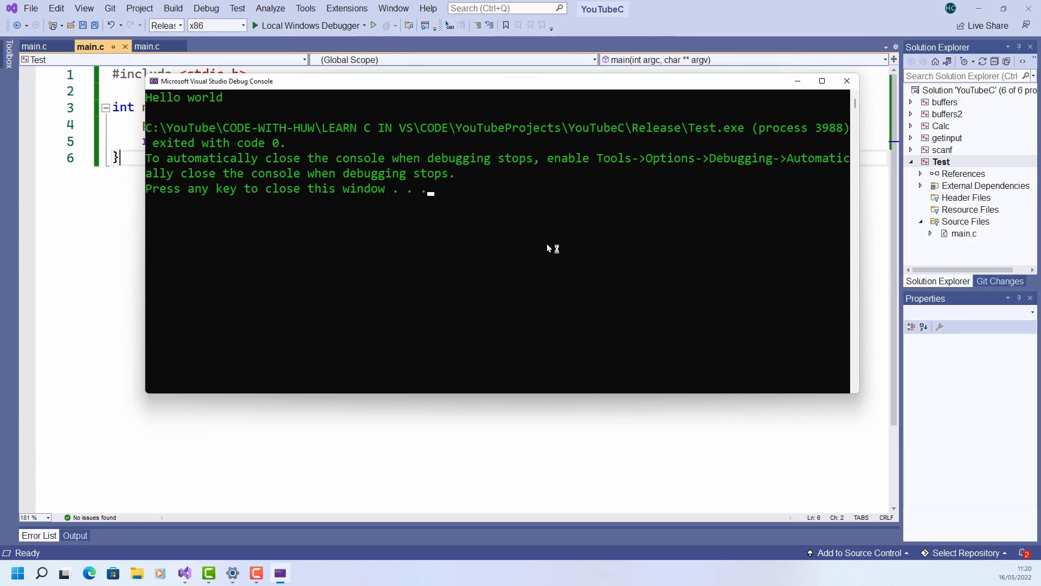